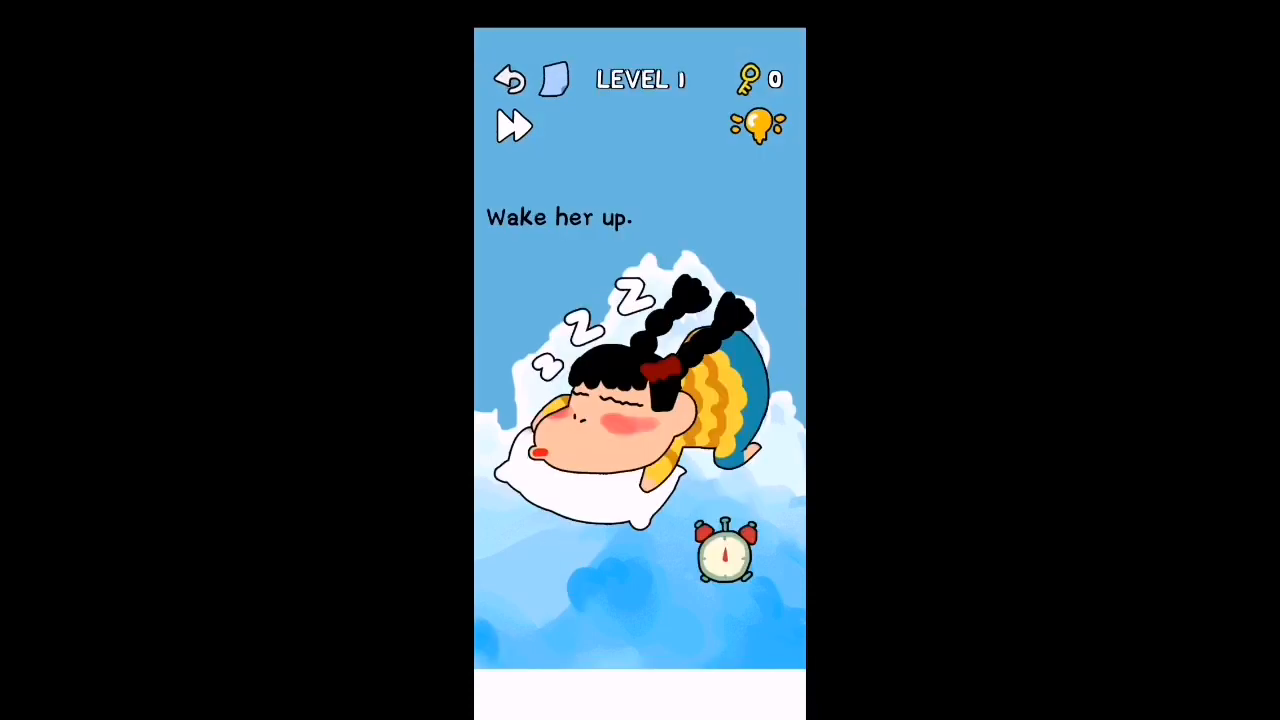
- Ring the alarm clock until she wakes, then remove her headphones in level 2
left_click(727, 555)
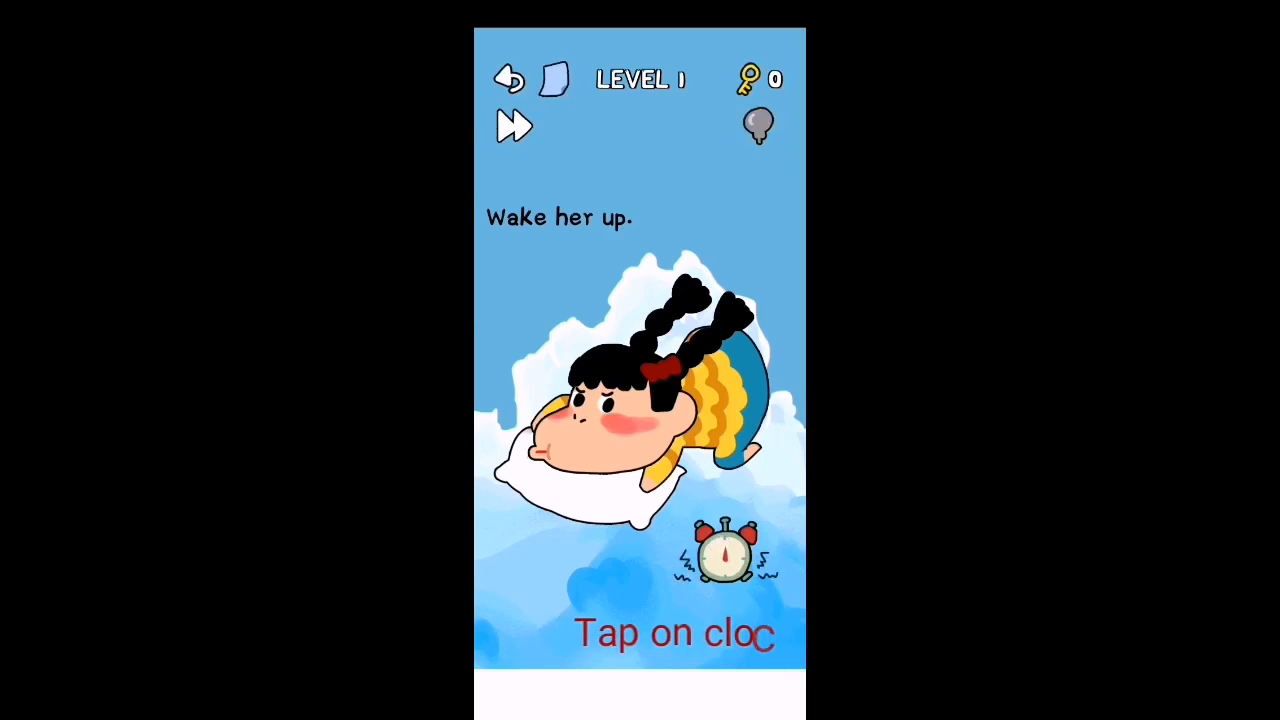
left_click(718, 550)
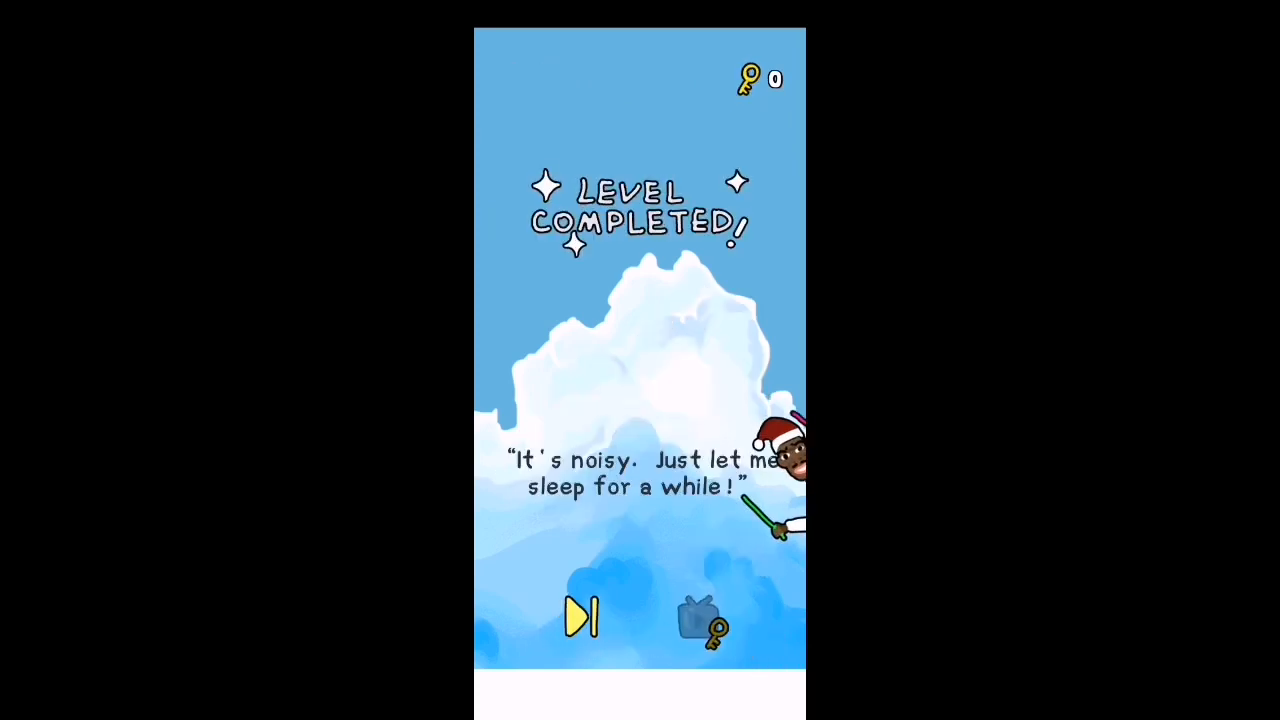
left_click(581, 617)
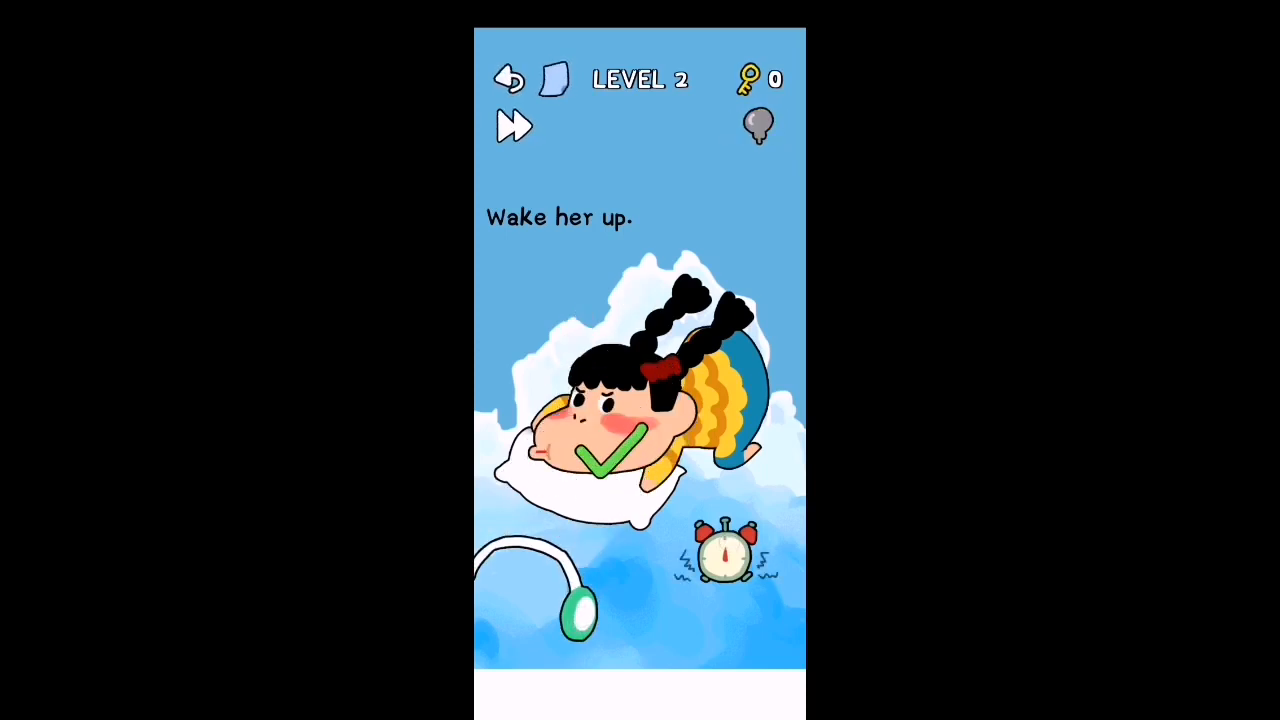
left_click(728, 558)
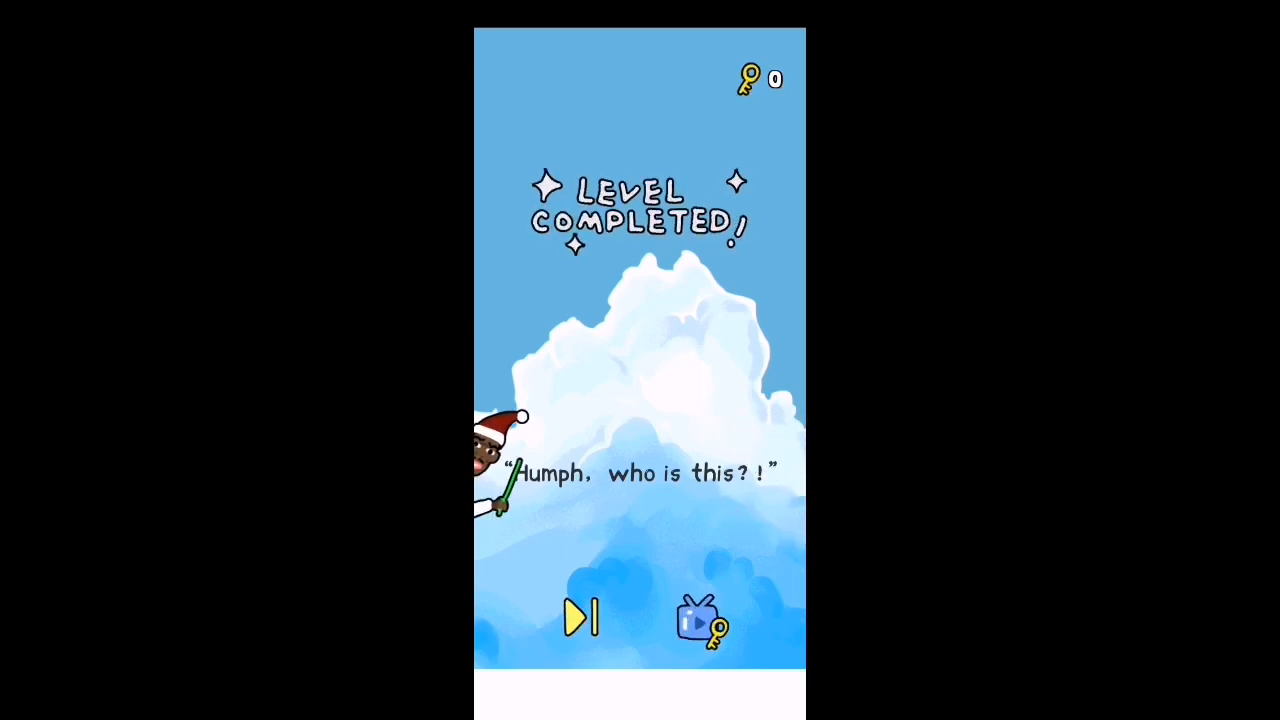
left_click(578, 617)
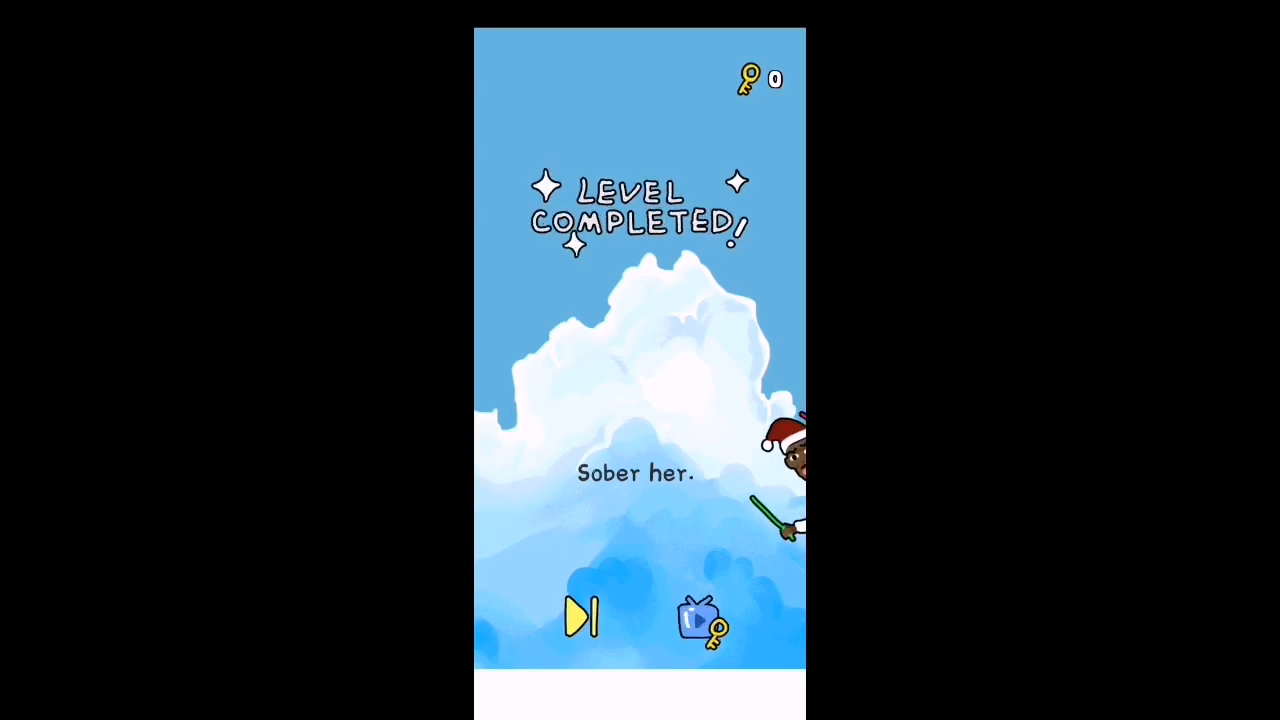
- Wake her inside the closed room in level 4 and advance to the 'It's stinky!' screen
left_click(582, 617)
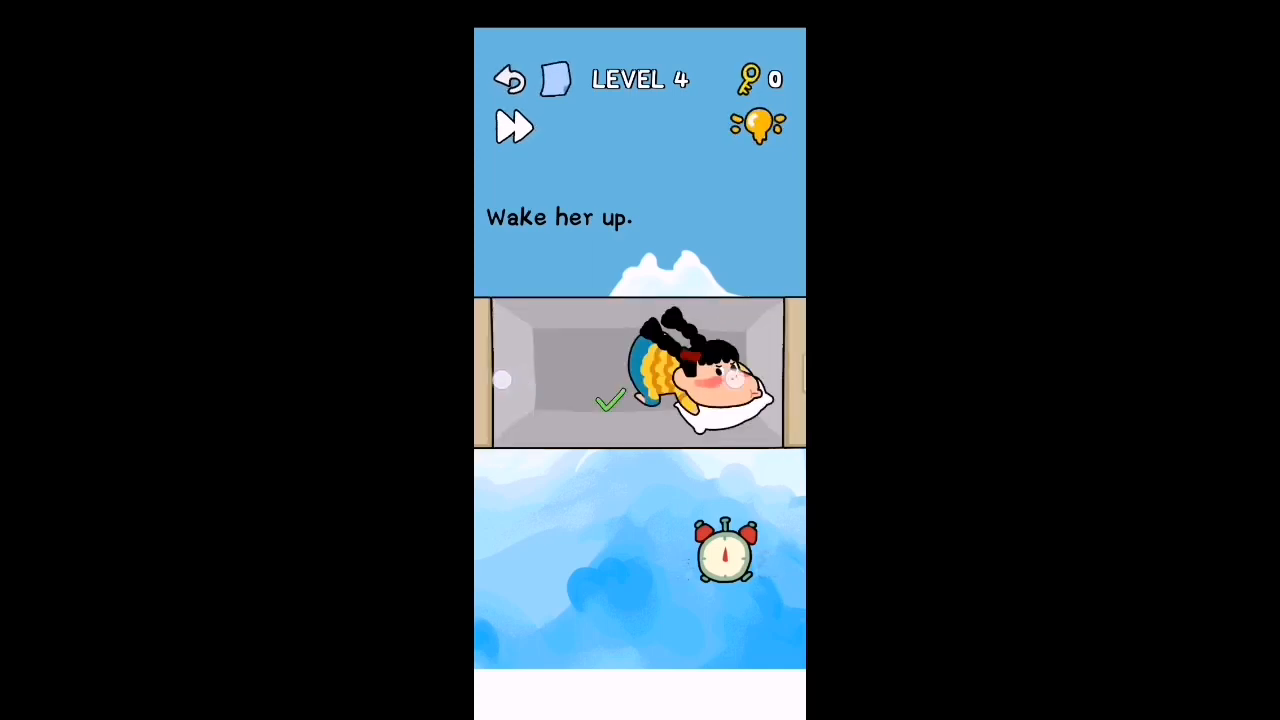
left_click(726, 552)
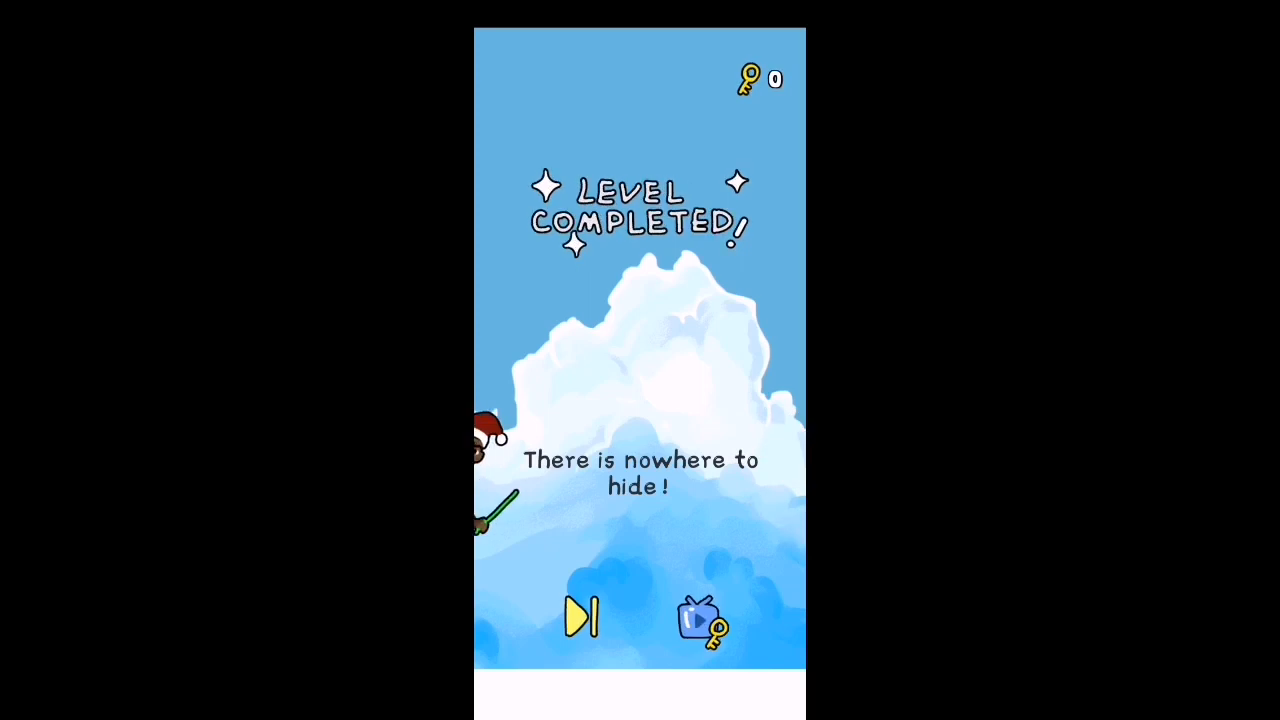
left_click(583, 615)
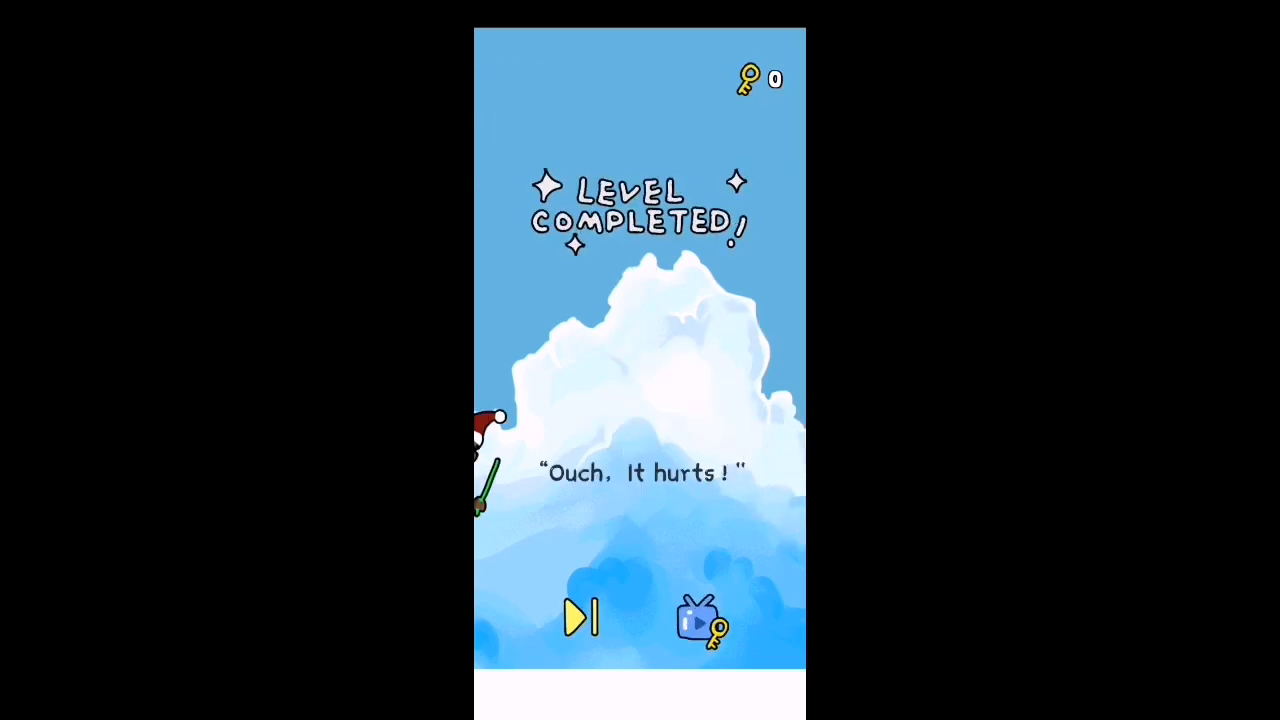
left_click(580, 617)
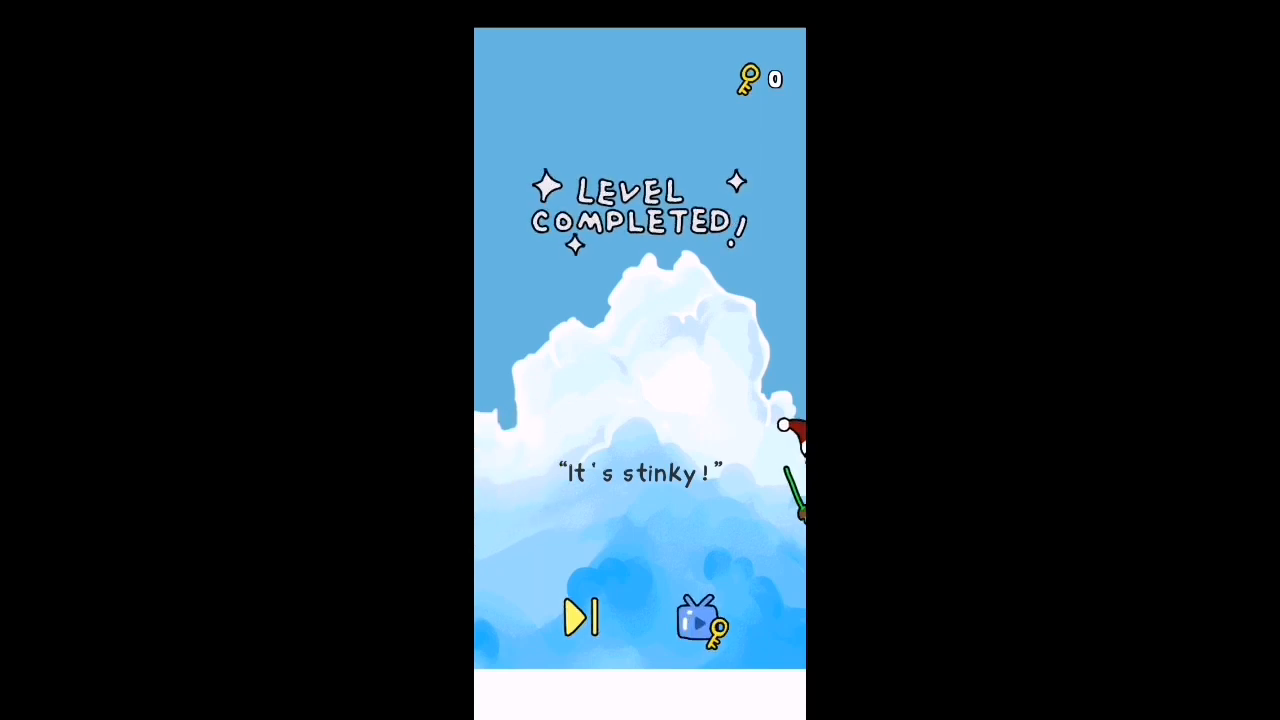
- Shine the flashlight into the glass box, then make the cloud above her rain
left_click(580, 617)
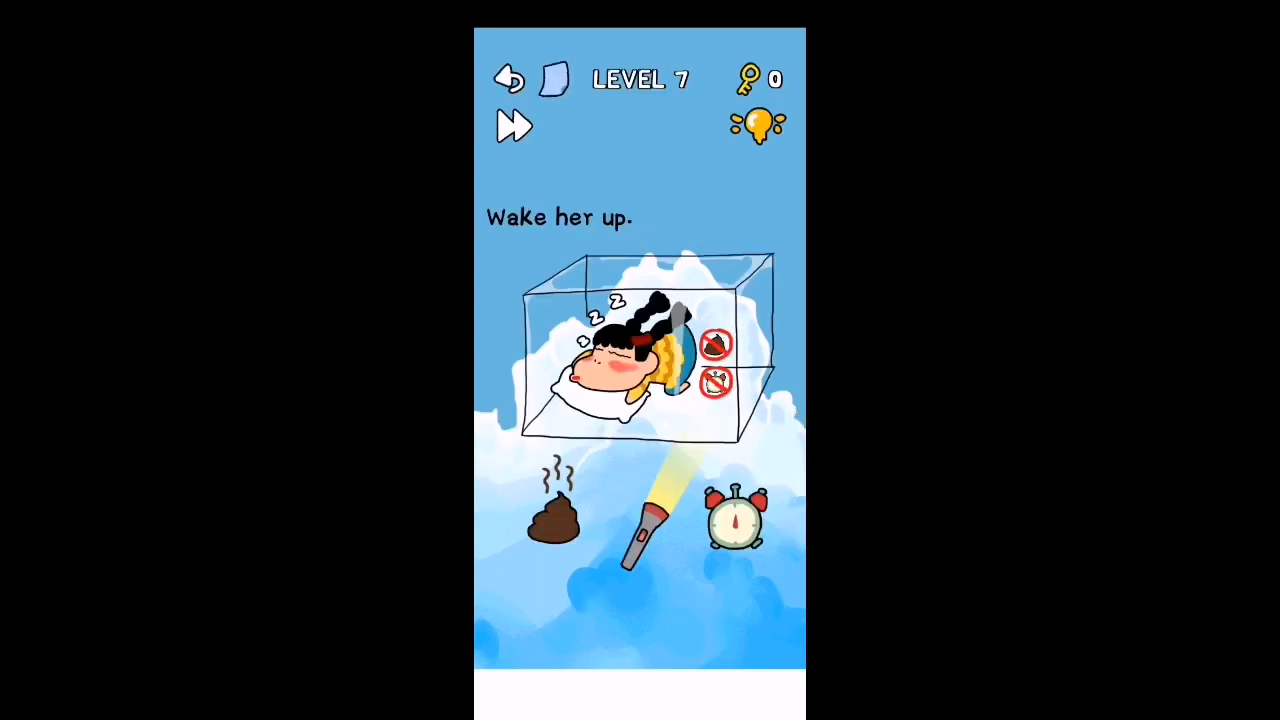
left_click_drag(620, 540, 590, 420)
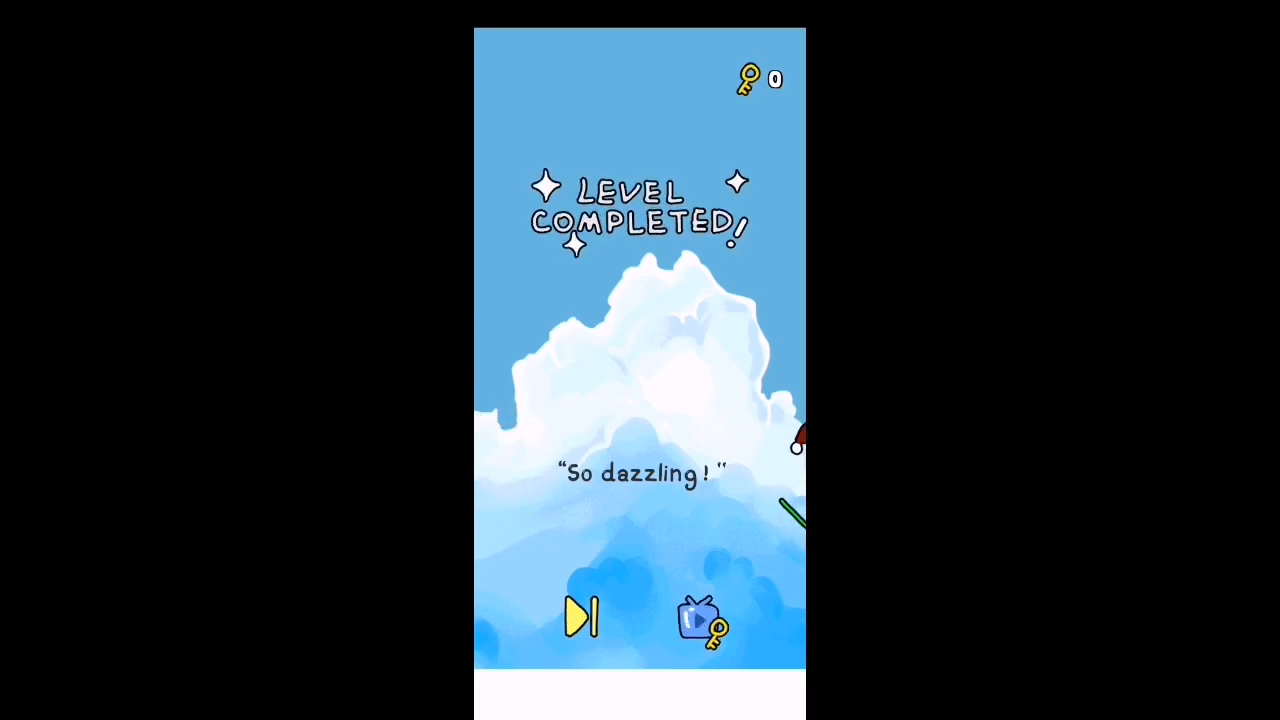
left_click(580, 615)
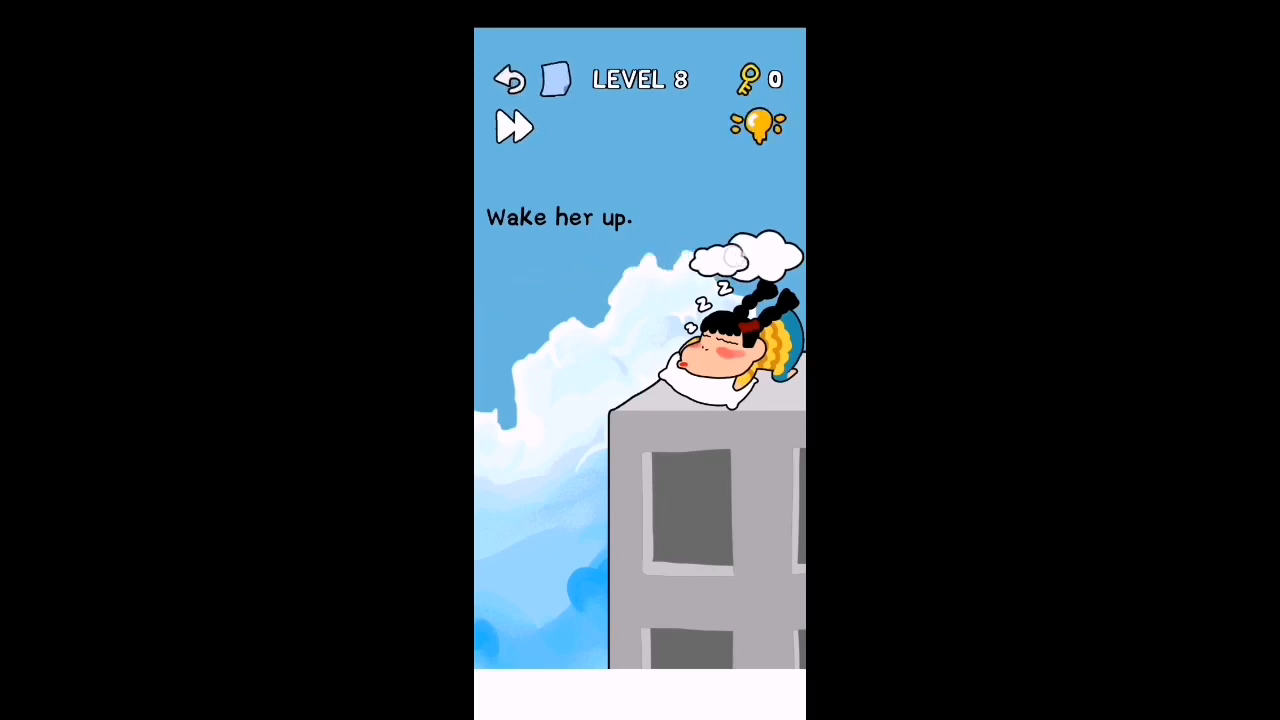
left_click(745, 255)
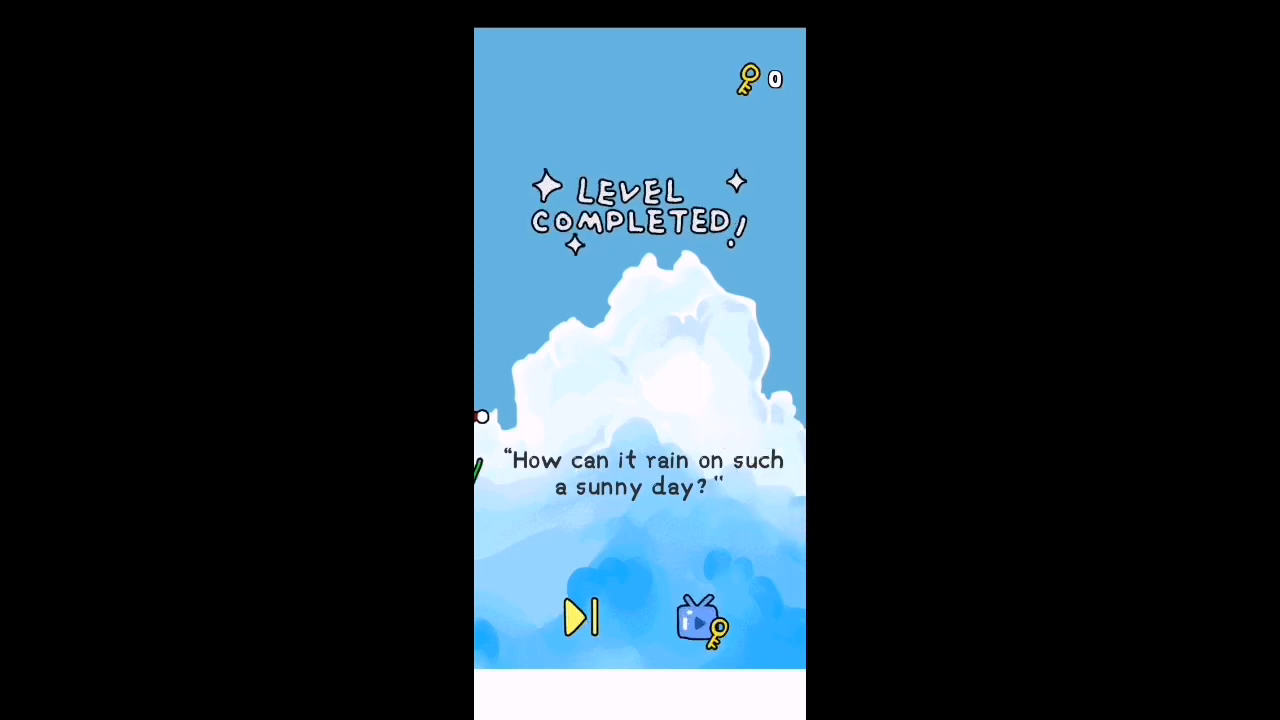
- Fire the cannon at her, wake her inside the tank, and continue to the prize
left_click(581, 617)
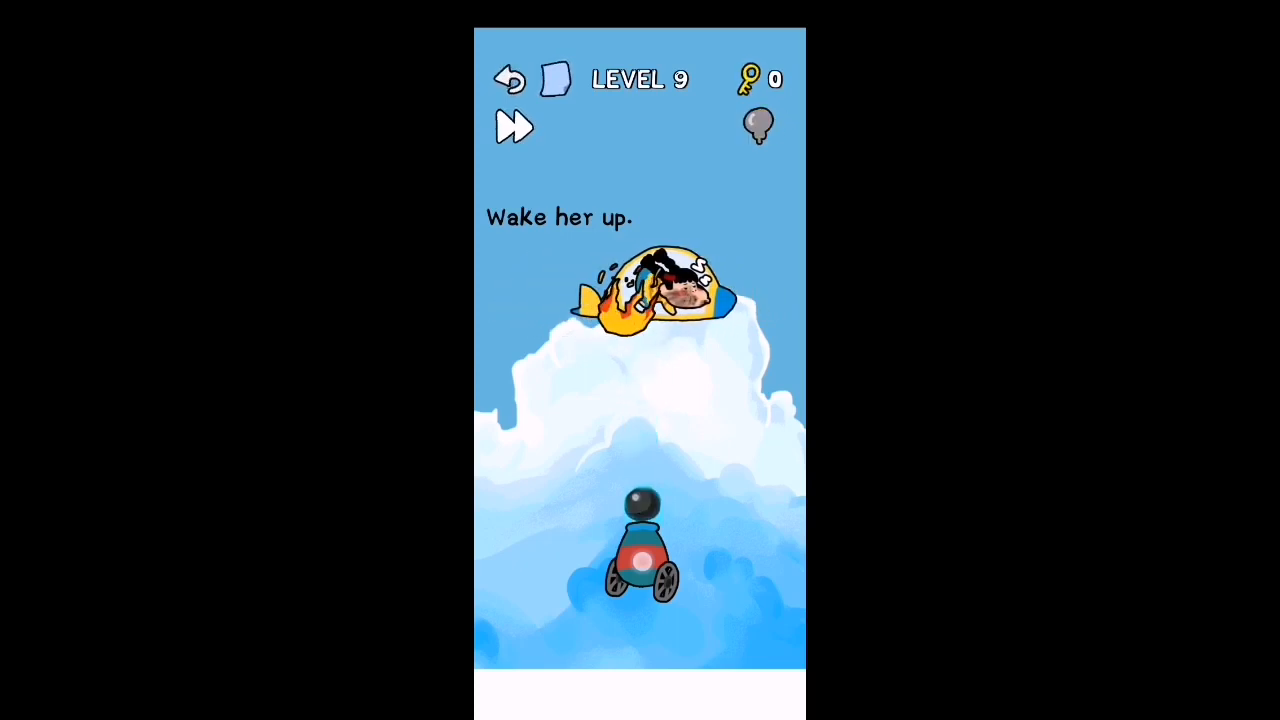
left_click(757, 125)
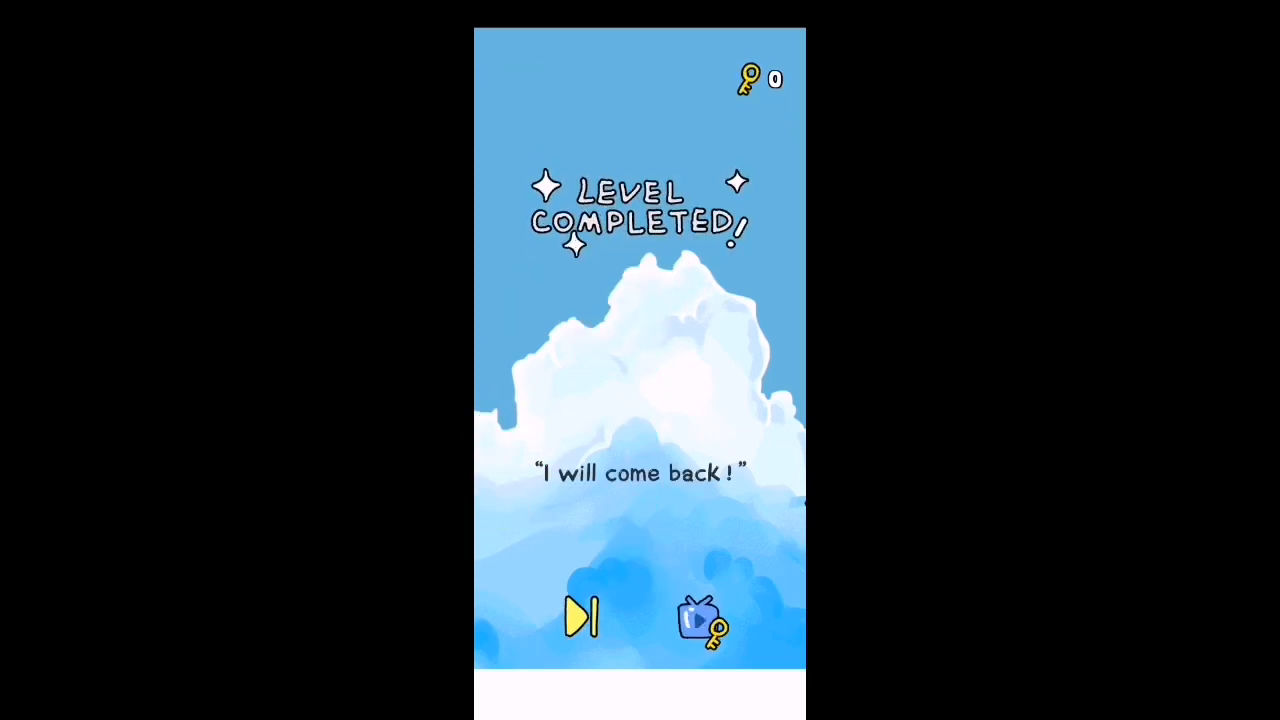
left_click(582, 617)
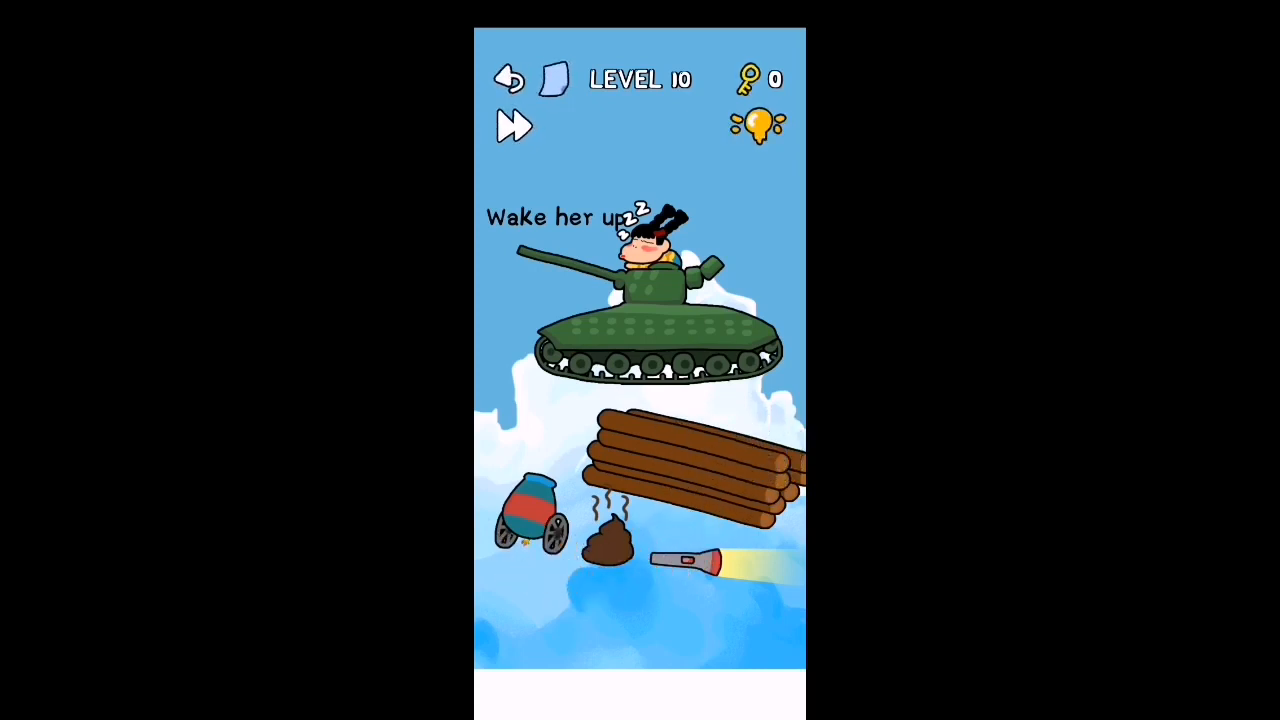
left_click(625, 330)
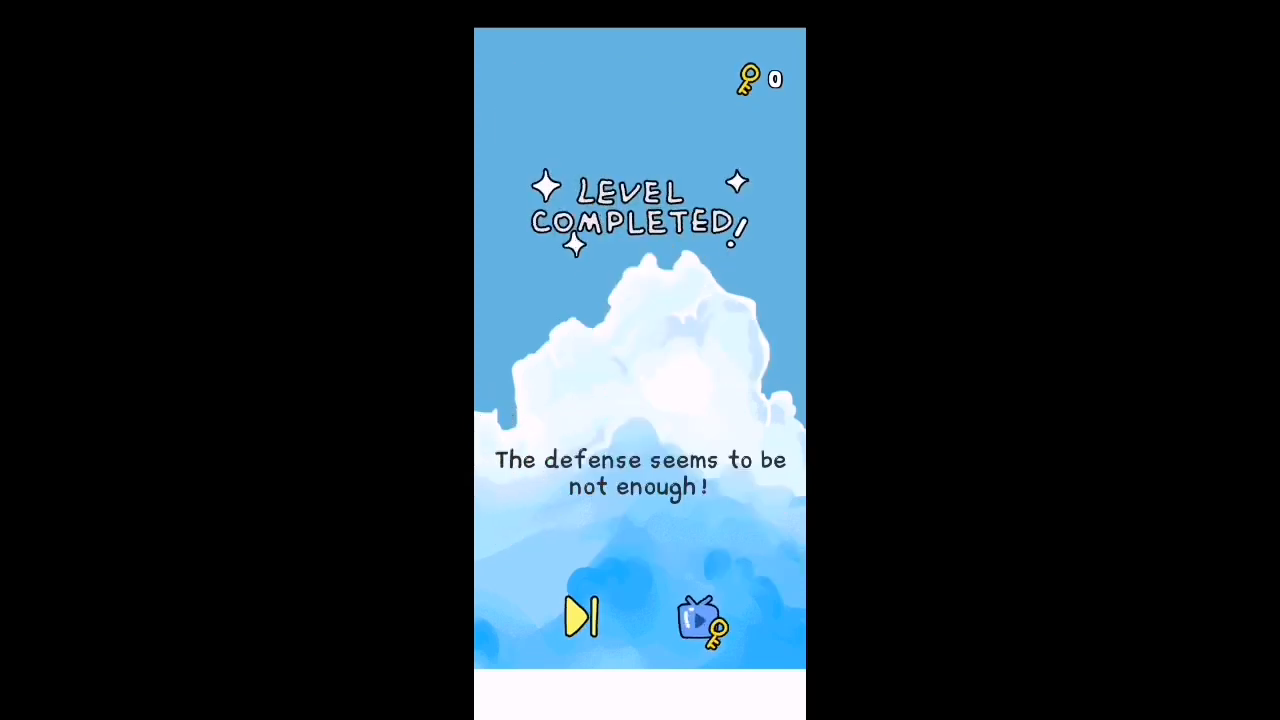
left_click(580, 617)
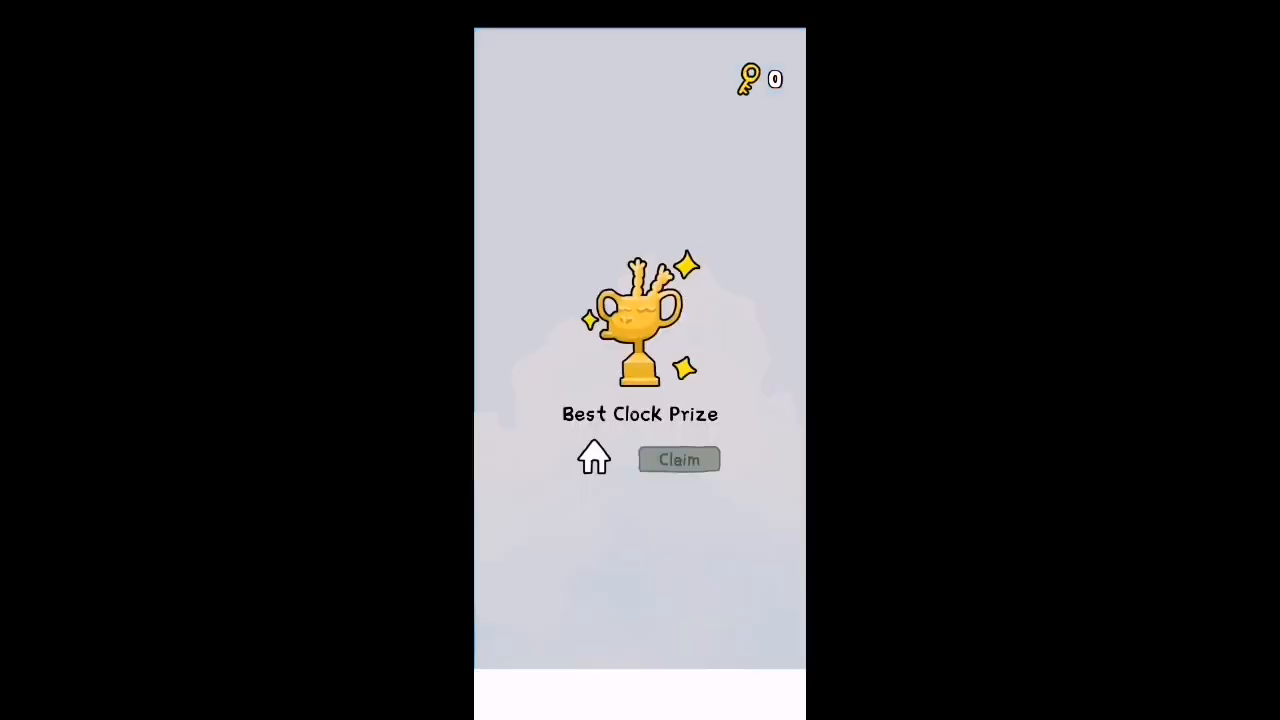